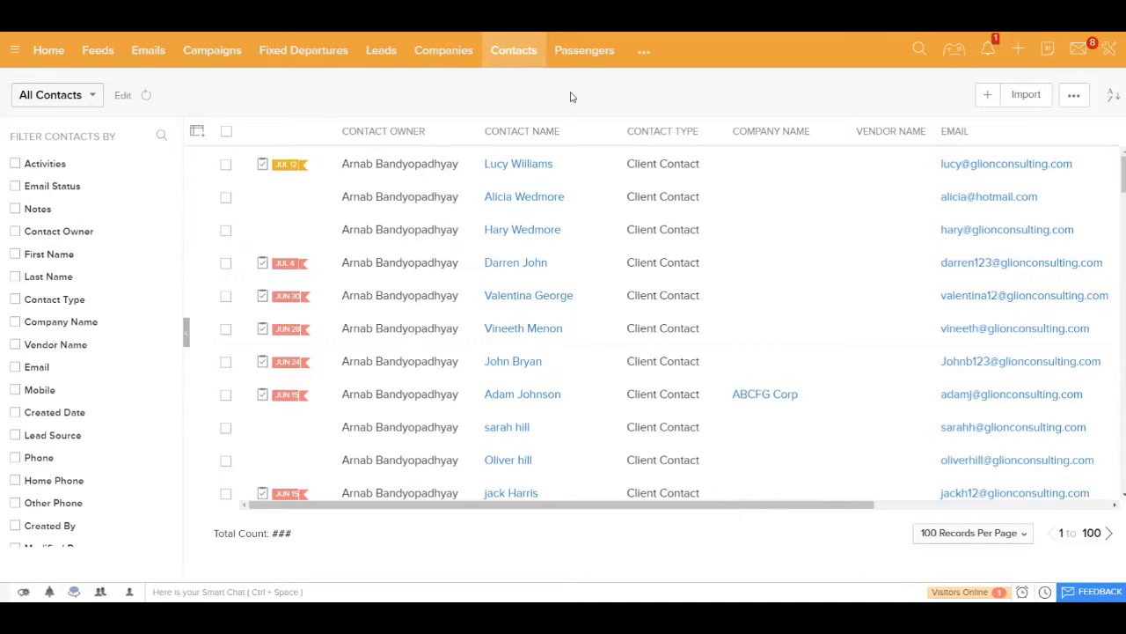
pyautogui.moveTo(519, 240)
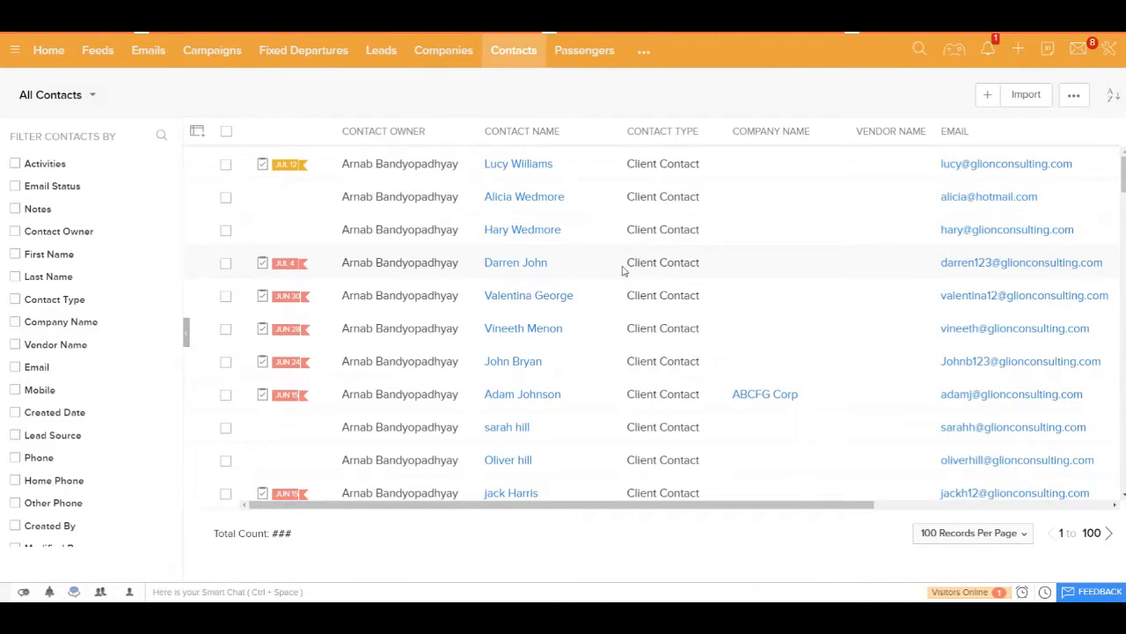
pyautogui.click(521, 229)
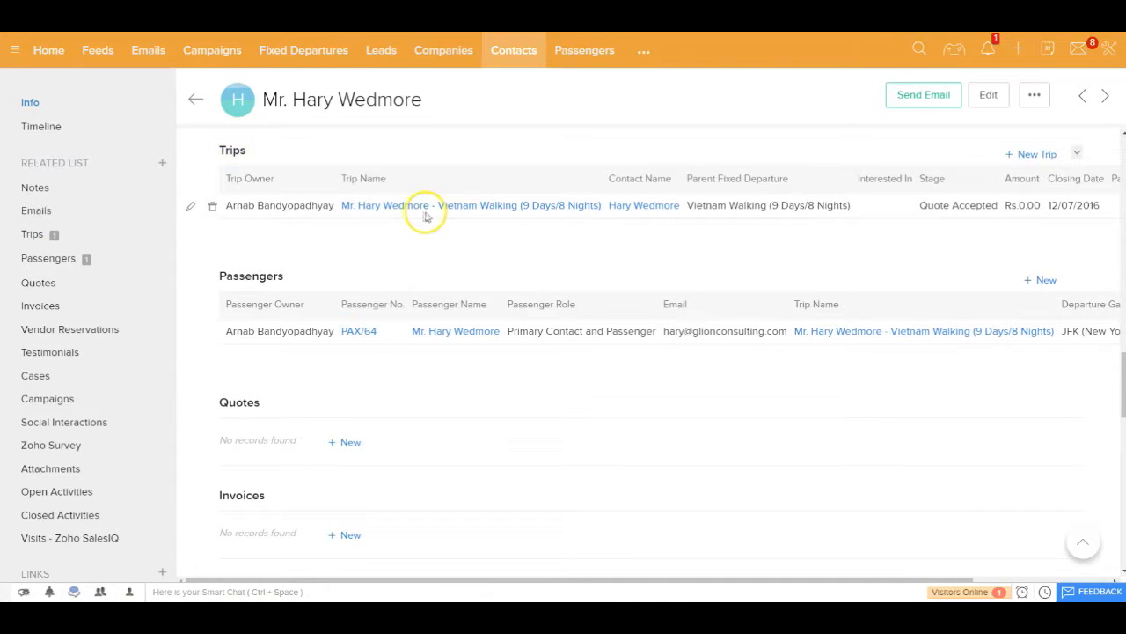
pyautogui.moveTo(458, 215)
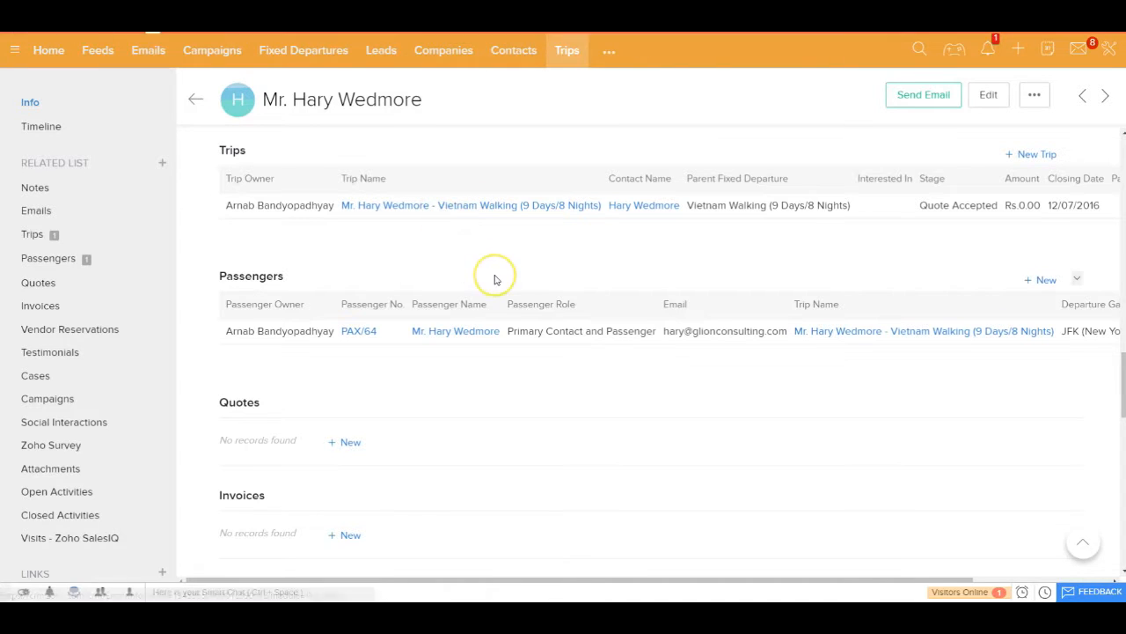
pyautogui.click(470, 204)
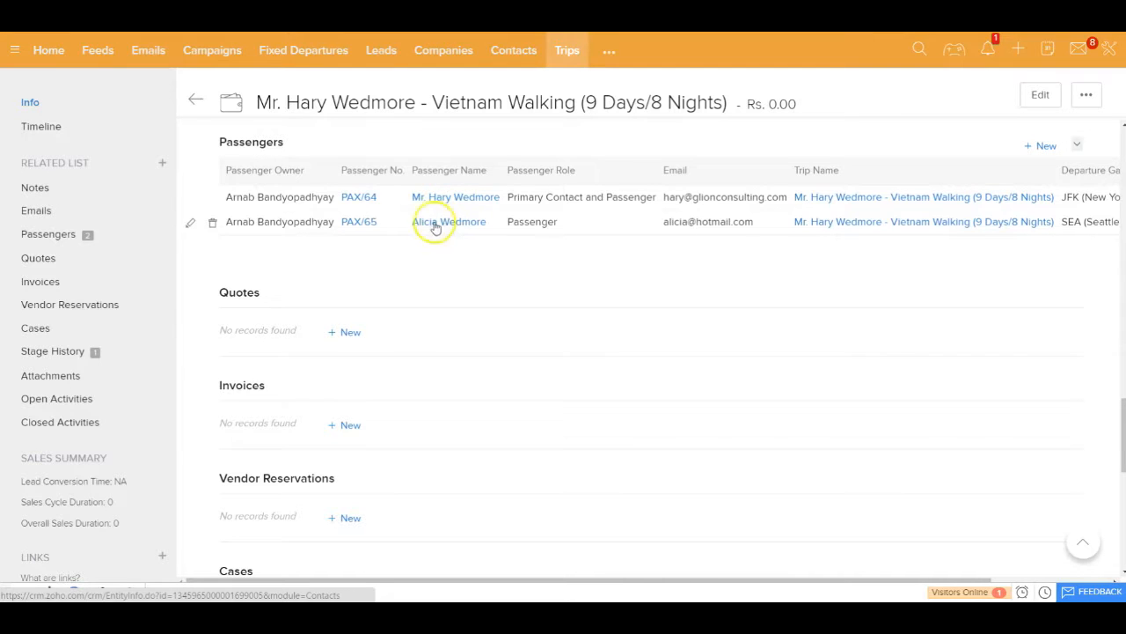
pyautogui.moveTo(454, 229)
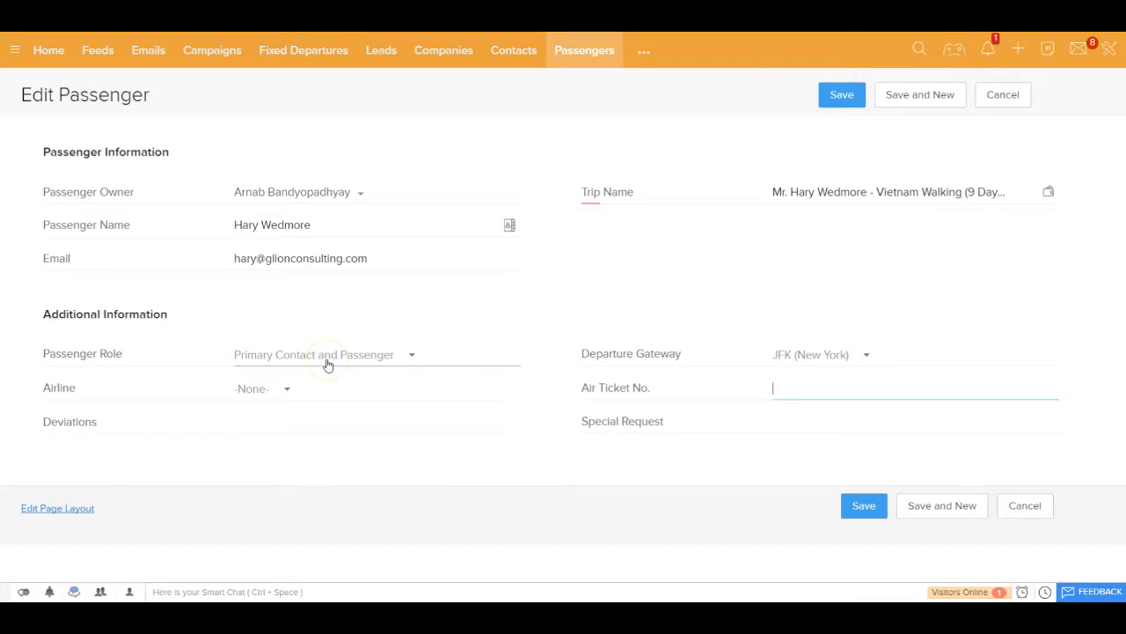
pyautogui.click(323, 354)
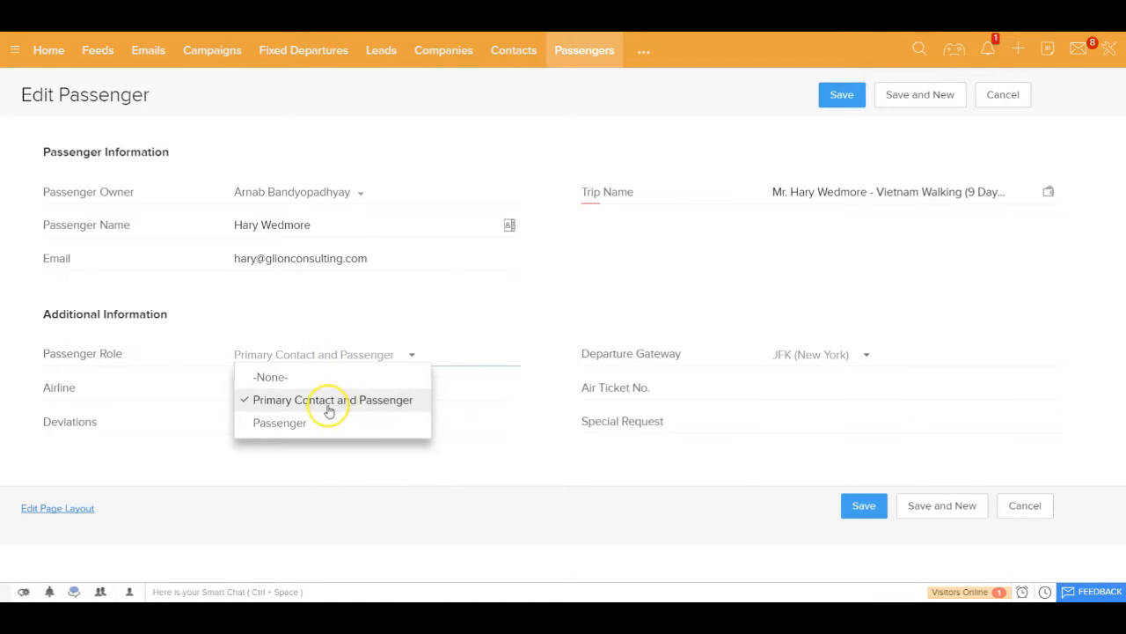
pyautogui.moveTo(364, 422)
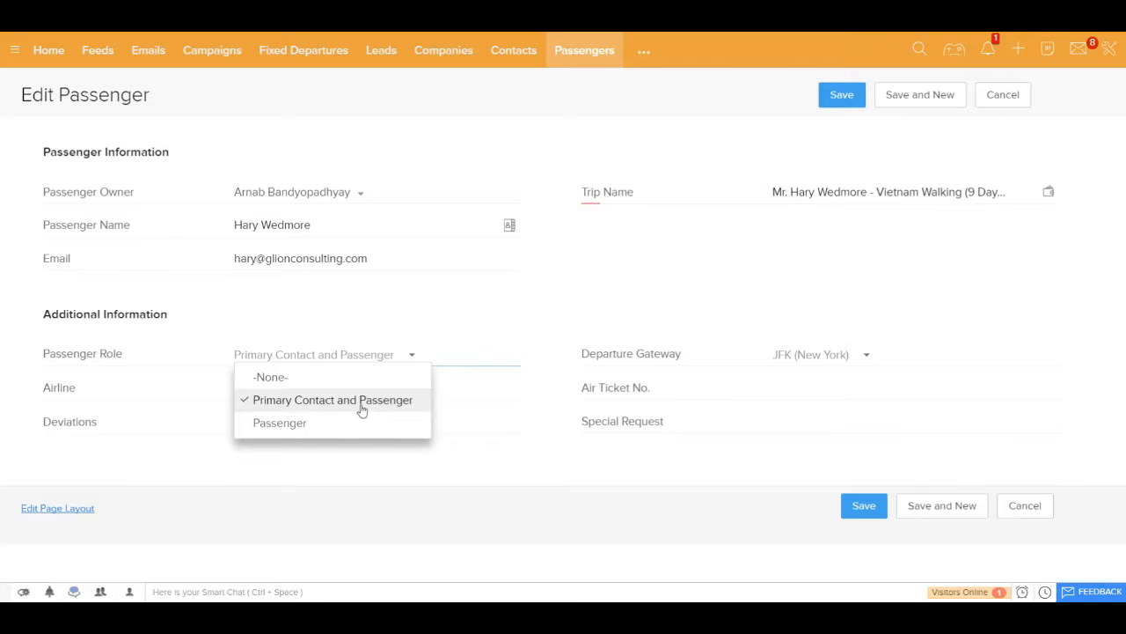
pyautogui.moveTo(325, 407)
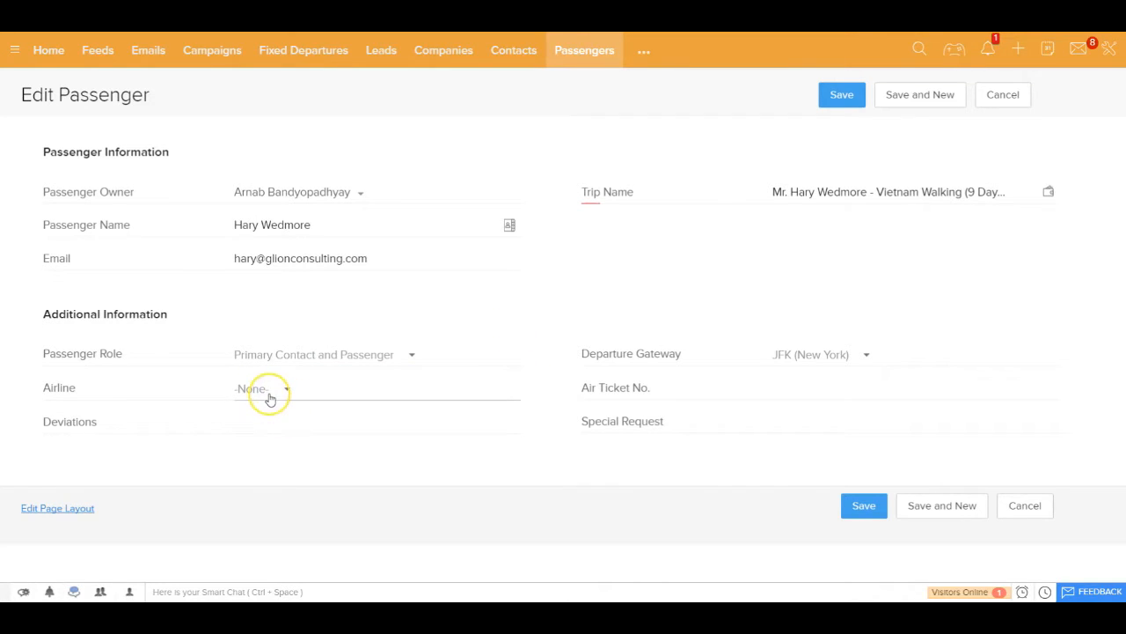
pyautogui.click(260, 389)
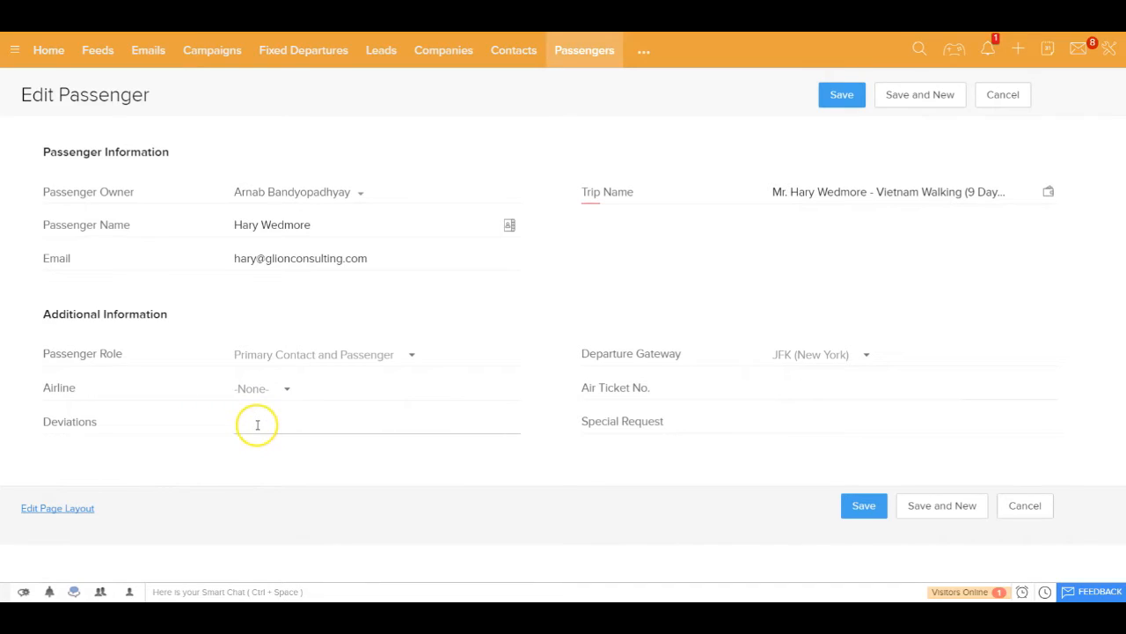
pyautogui.moveTo(377, 430)
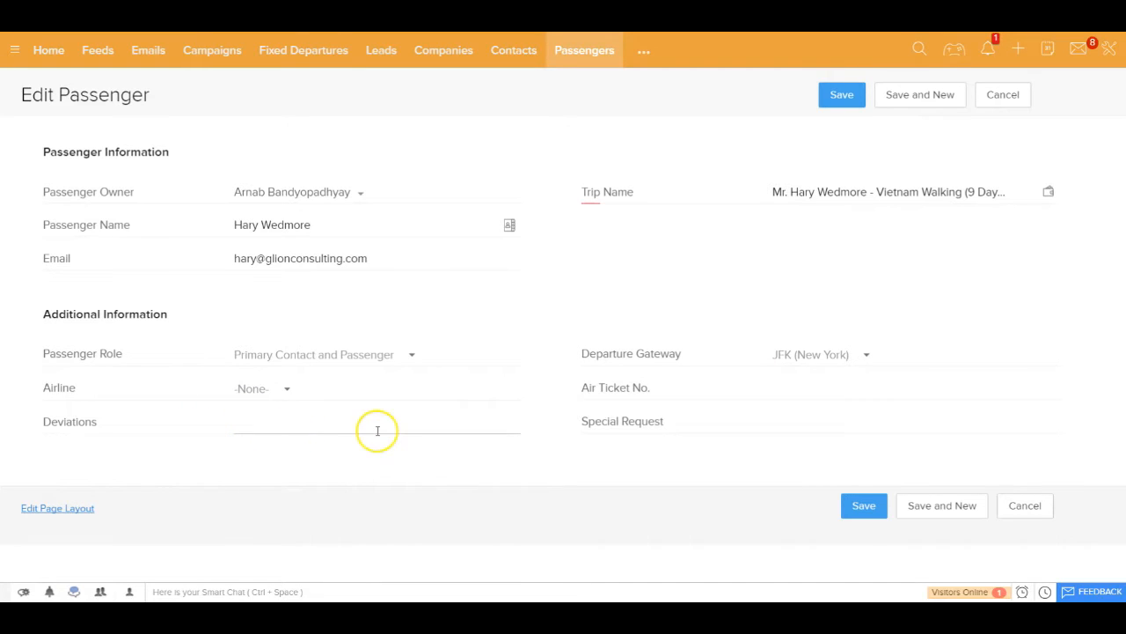